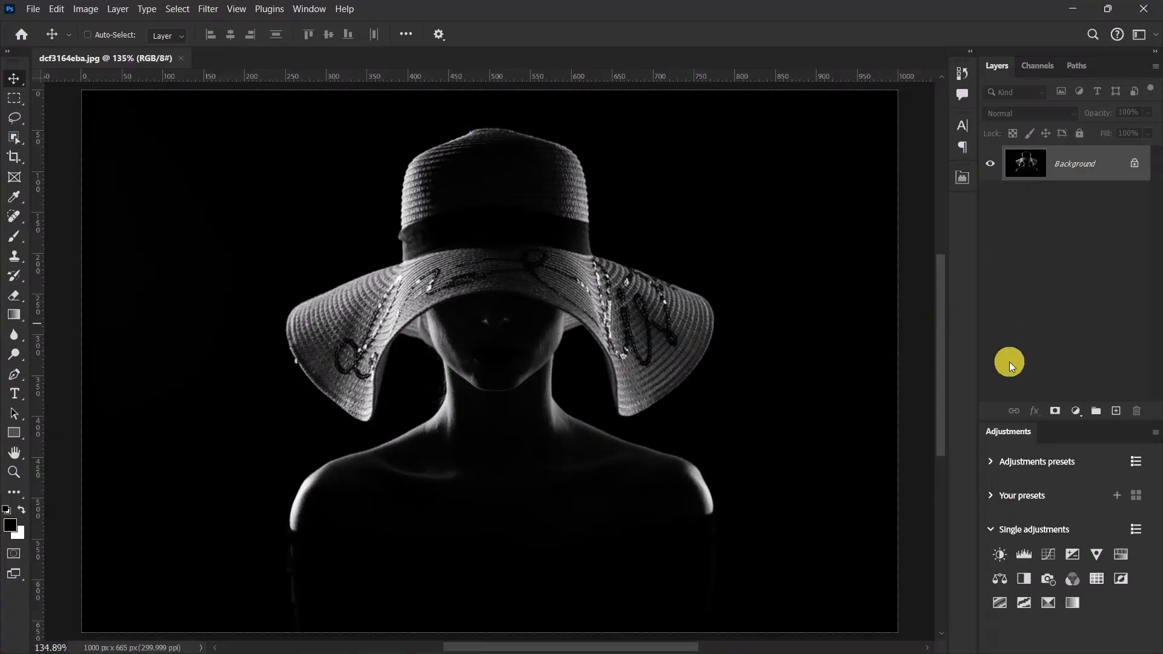
# - Add a Gradient Fill layer above the portrait from the New Fill/Adjustment Layer menu
pyautogui.click(1075, 411)
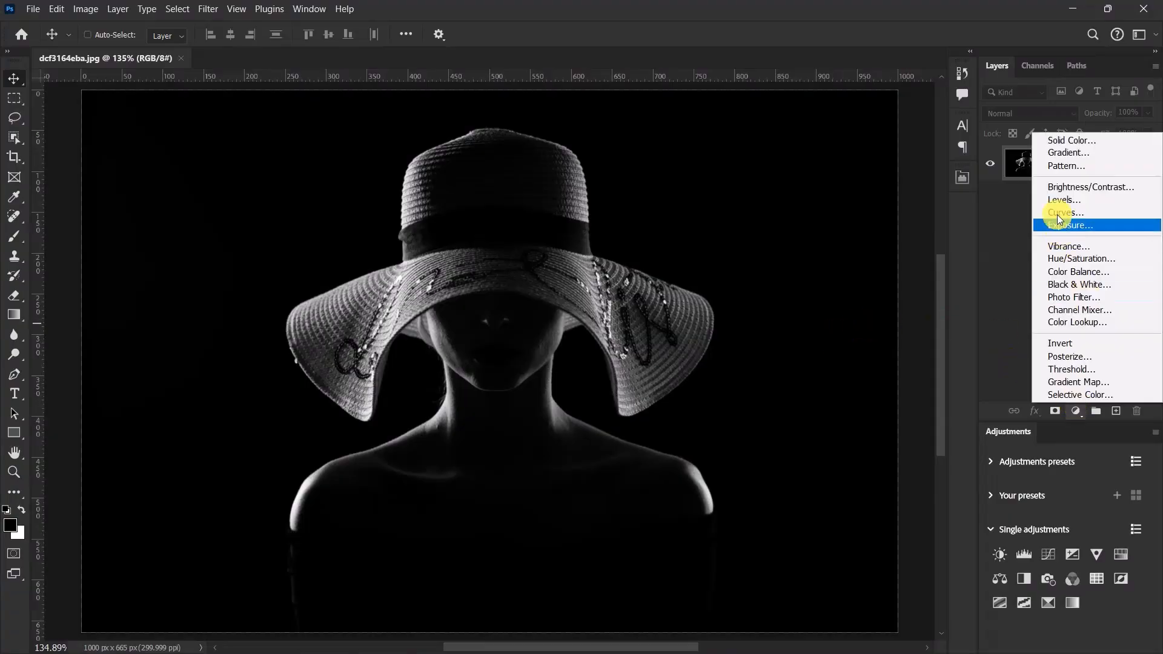
pyautogui.click(1069, 152)
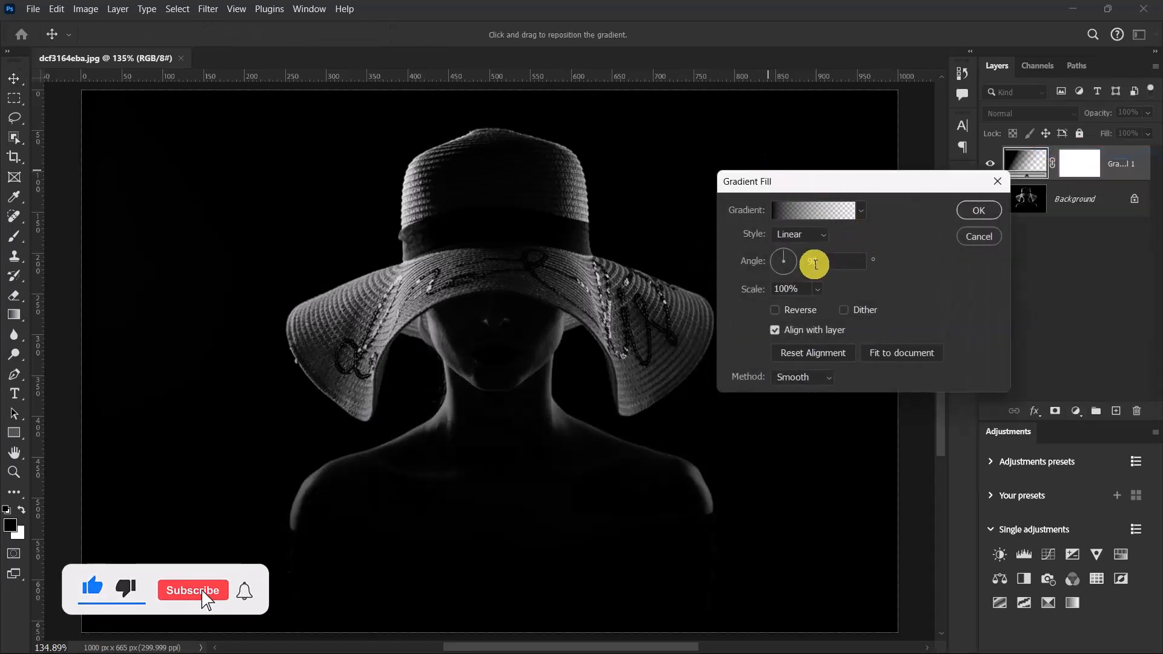
# - Set the gradient angle to 0° and open the gradient to recolour it blue #00b4ff
pyautogui.click(193, 590)
pyautogui.write('0')
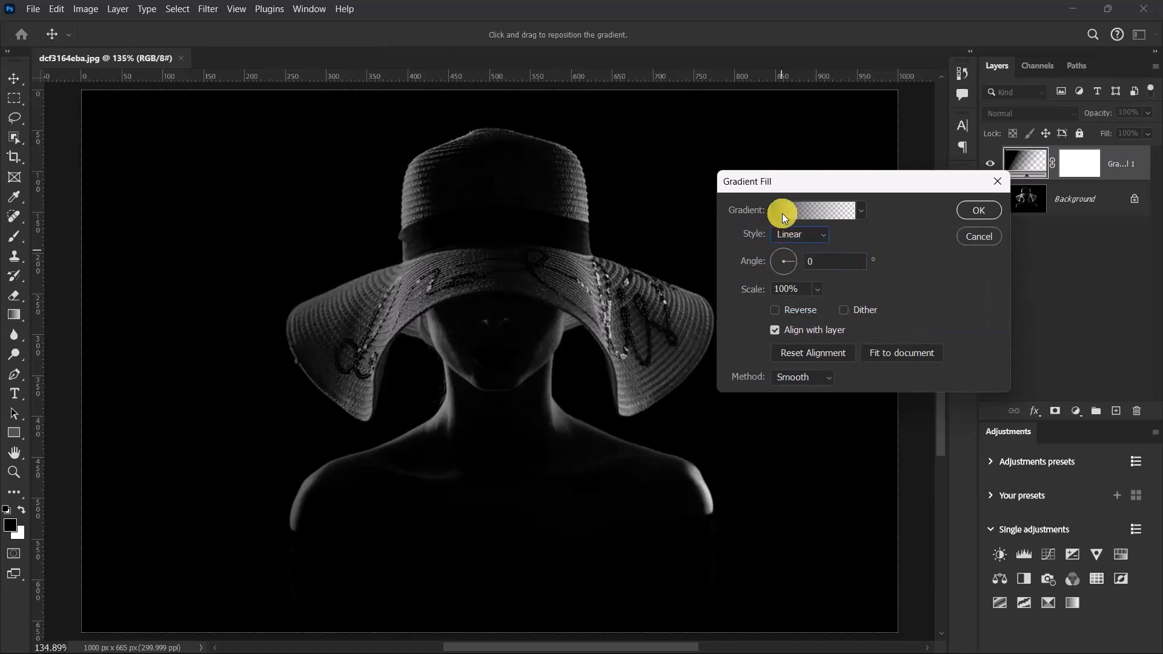
pyautogui.click(809, 211)
pyautogui.write('00b4ff')
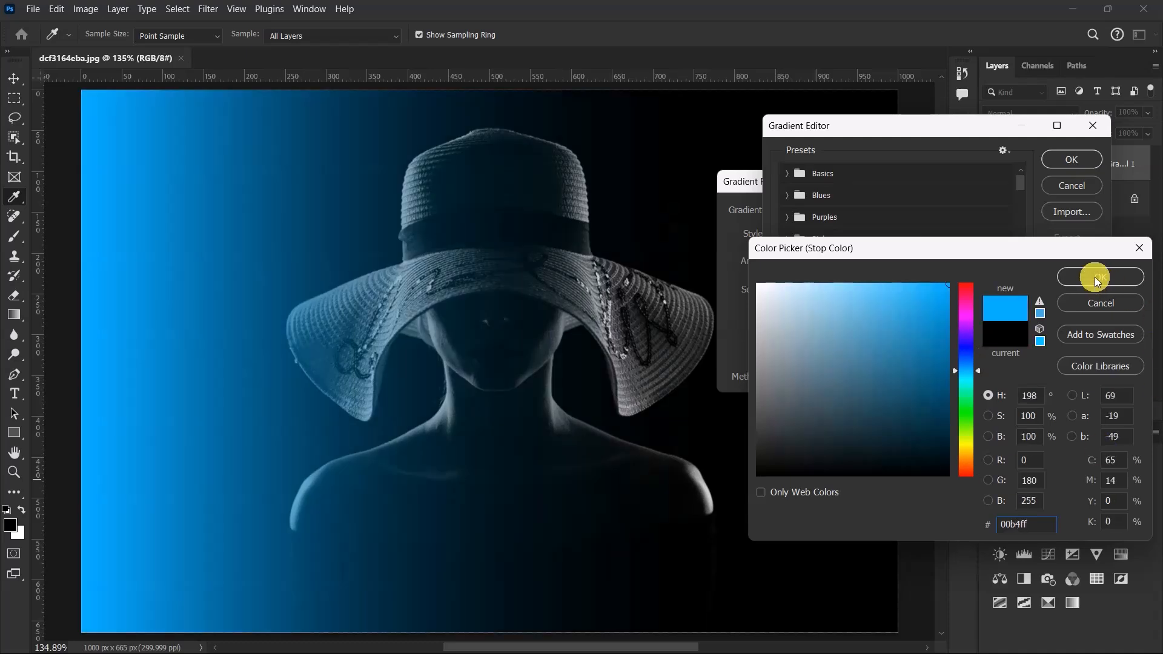
# - Keep the blue solid to about 34%, fade to transparent by 80%, and apply
pyautogui.click(1100, 277)
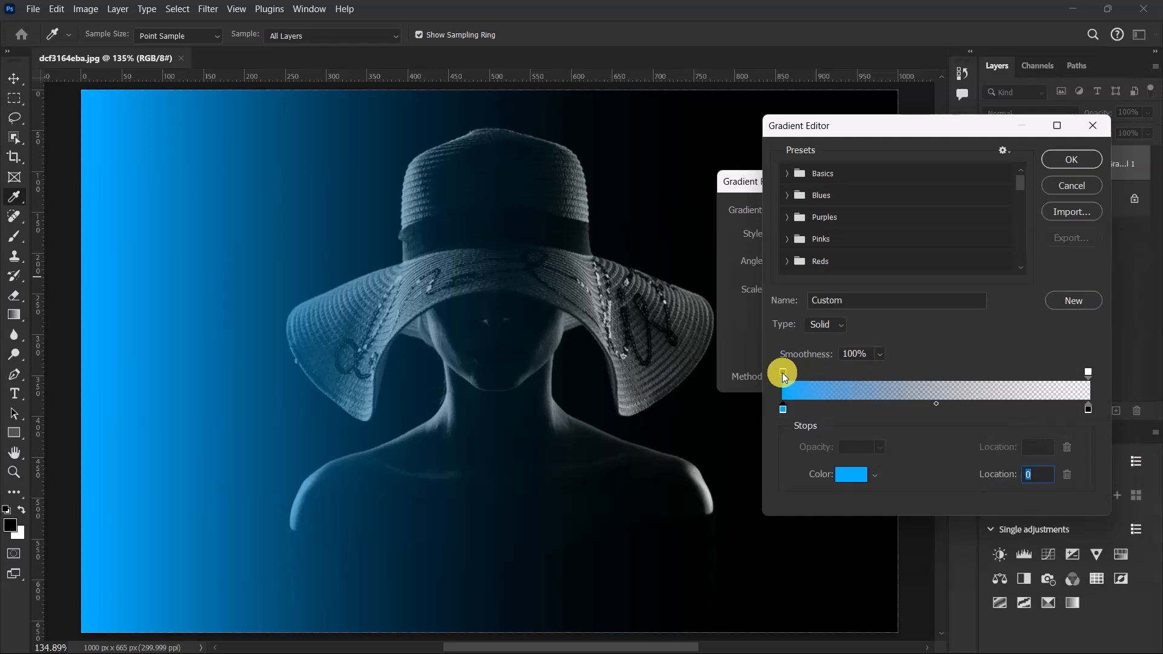
pyautogui.click(783, 373)
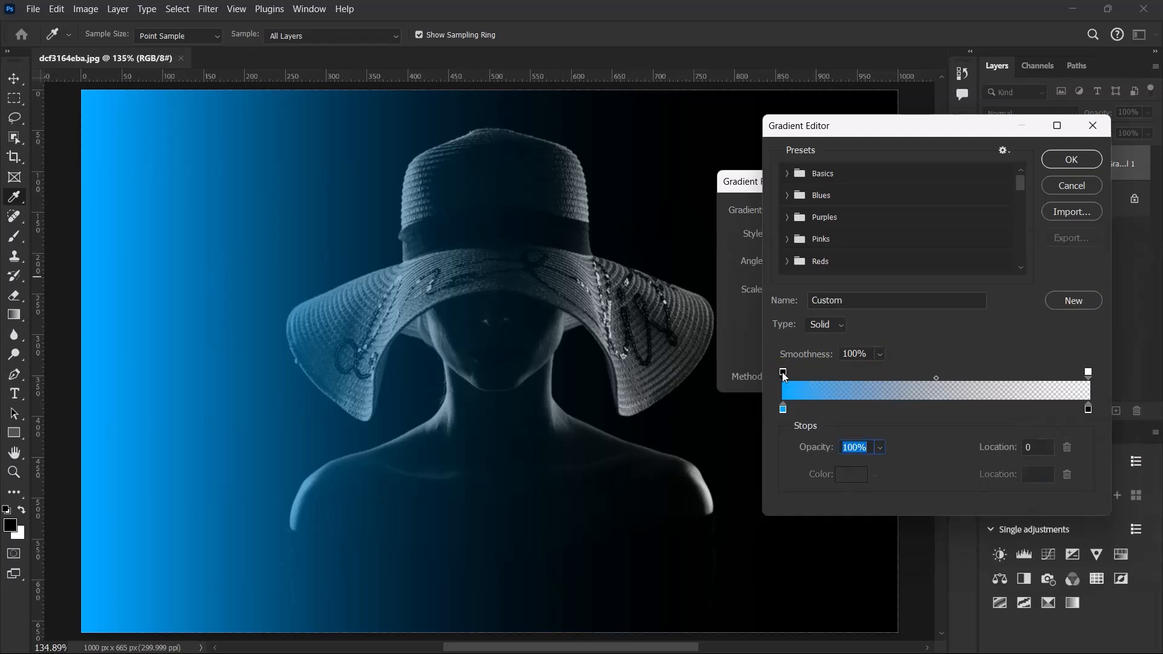
pyautogui.moveTo(783, 372); pyautogui.dragTo(837, 372)
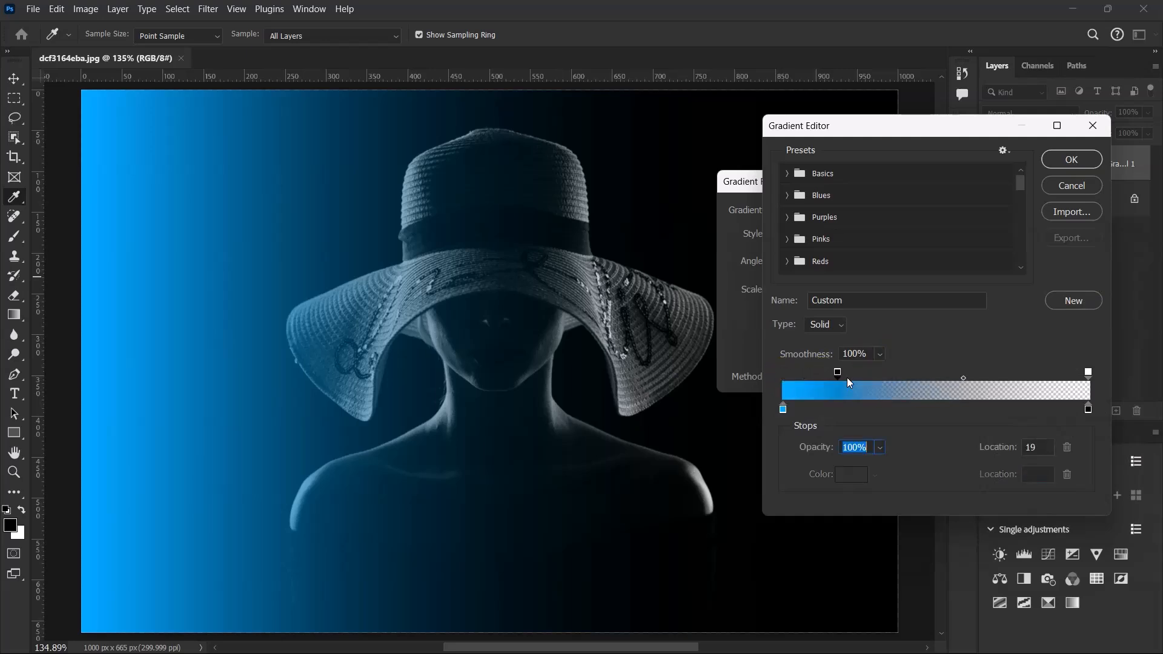
pyautogui.moveTo(836, 372); pyautogui.dragTo(885, 373)
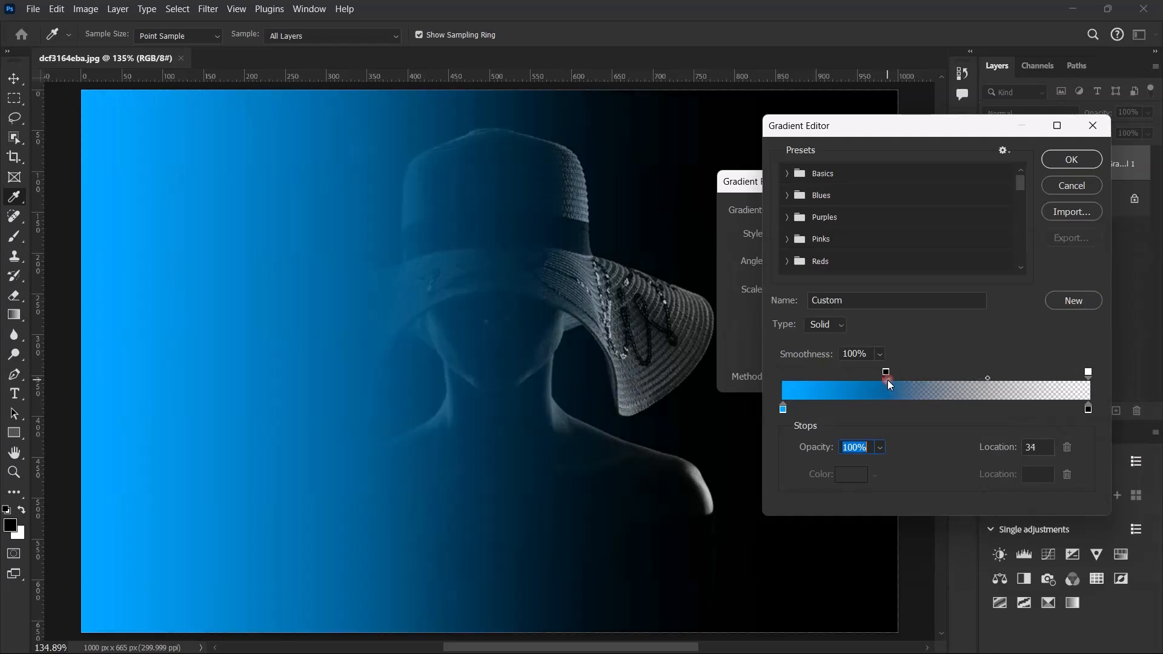
pyautogui.click(1087, 373)
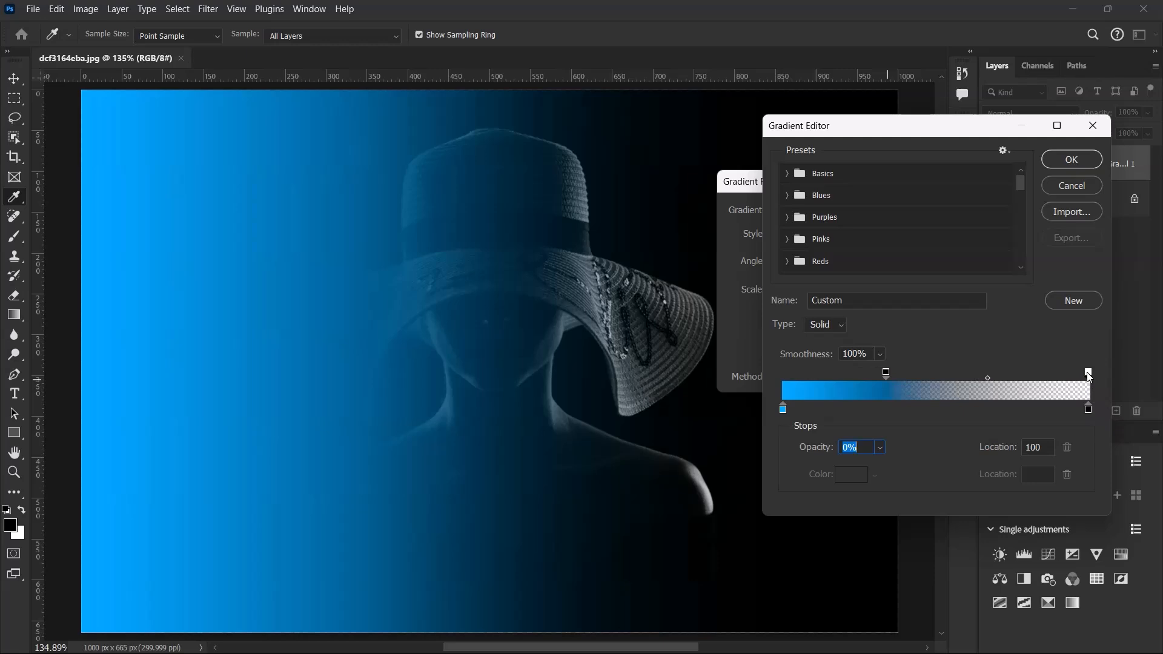
pyautogui.moveTo(1087, 372); pyautogui.dragTo(1027, 372)
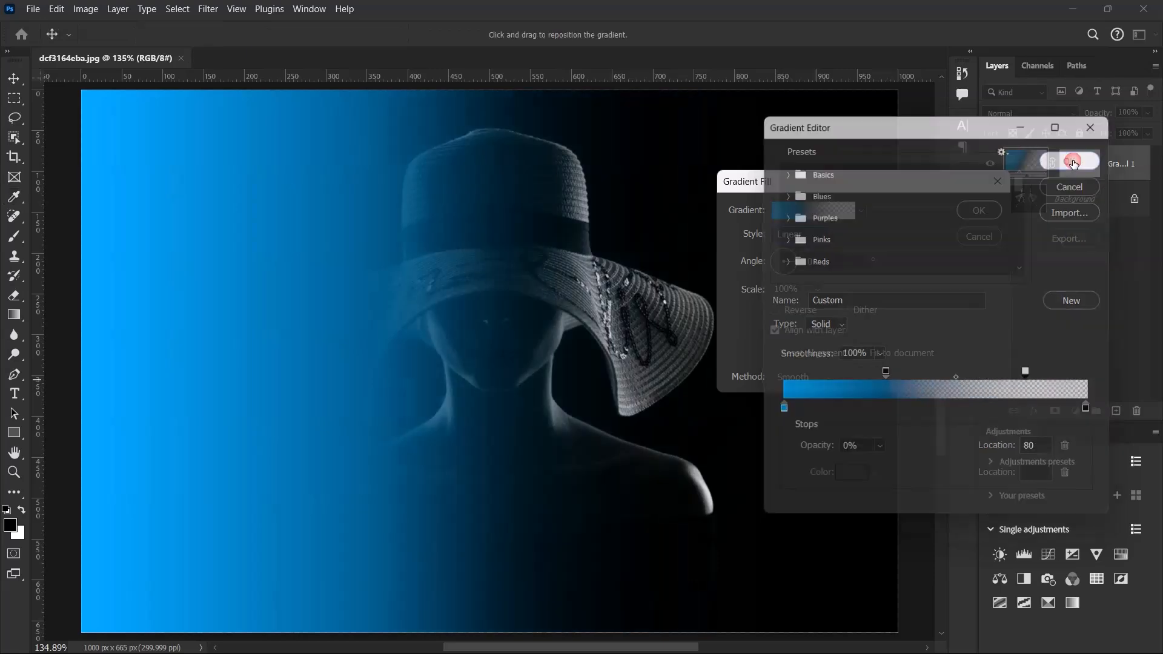
pyautogui.click(979, 210)
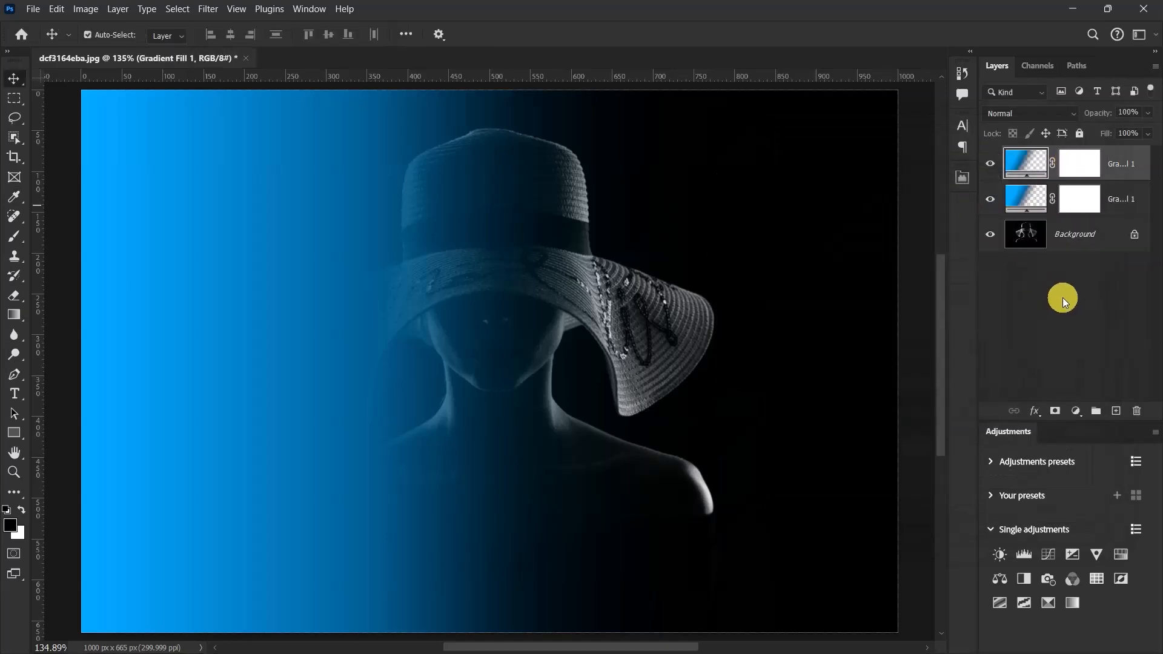
# - Reverse the copied Gradient Fill layer's gradient and reopen its gradient editor
pyautogui.click(1024, 162)
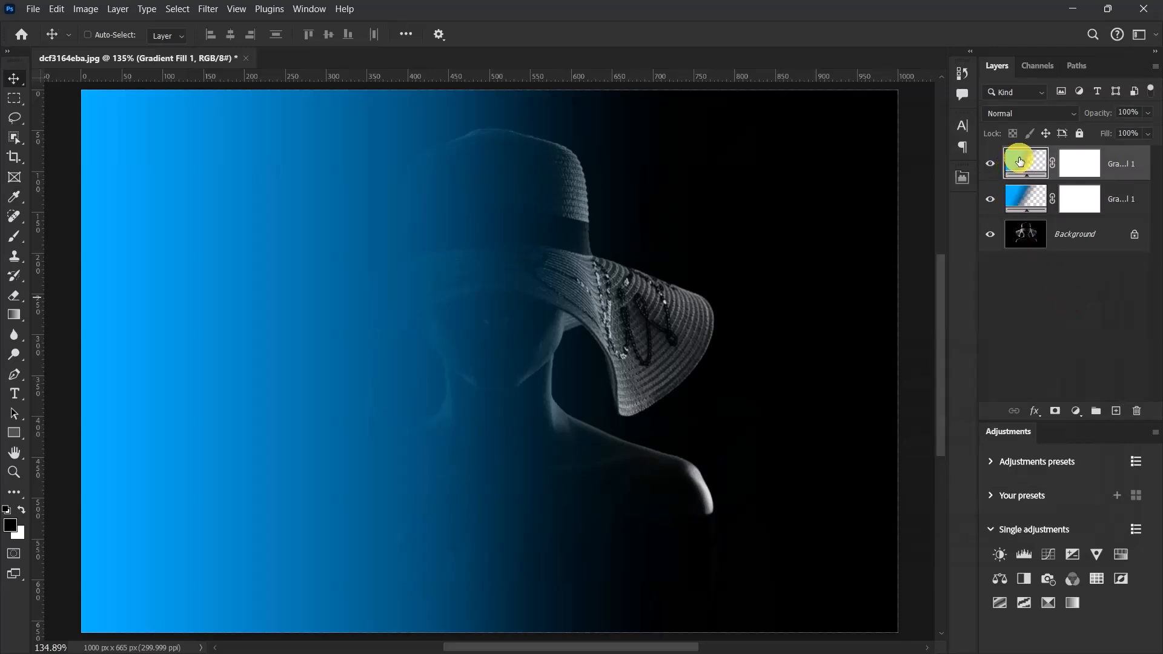
pyautogui.doubleClick(1025, 163)
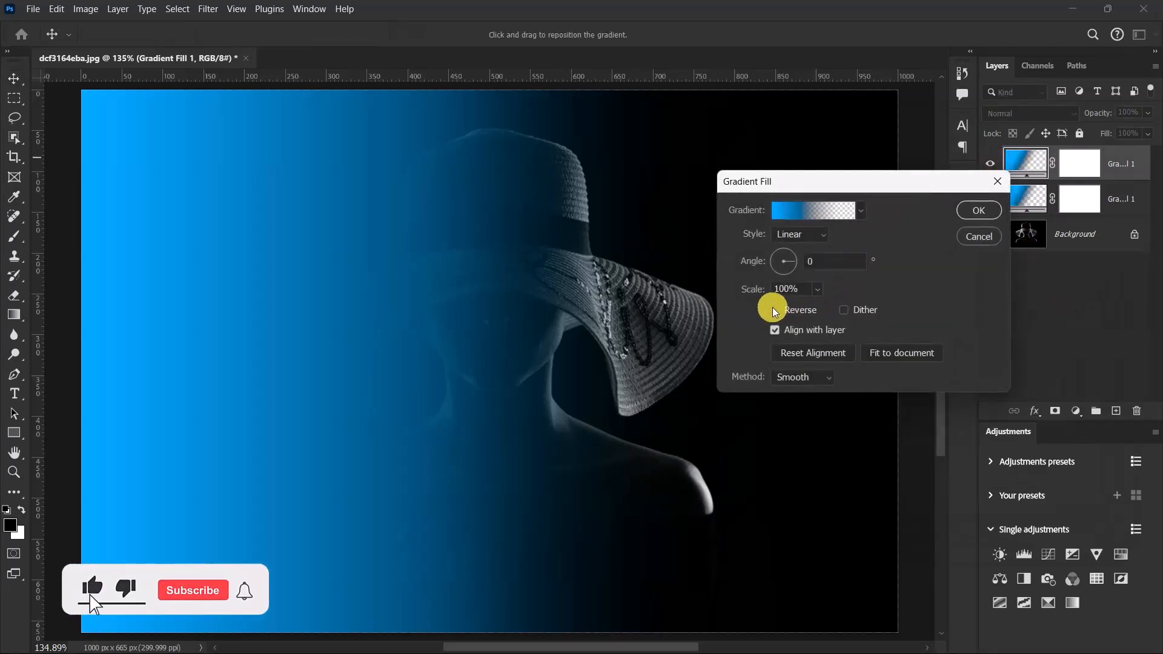
pyautogui.click(774, 310)
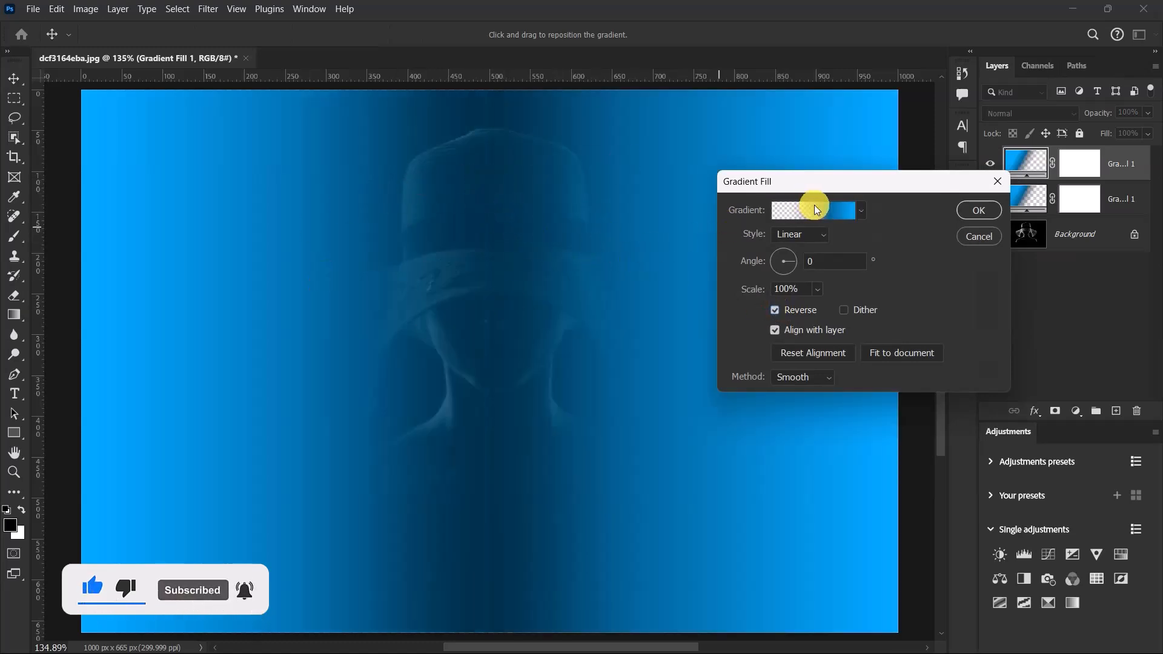
pyautogui.click(816, 210)
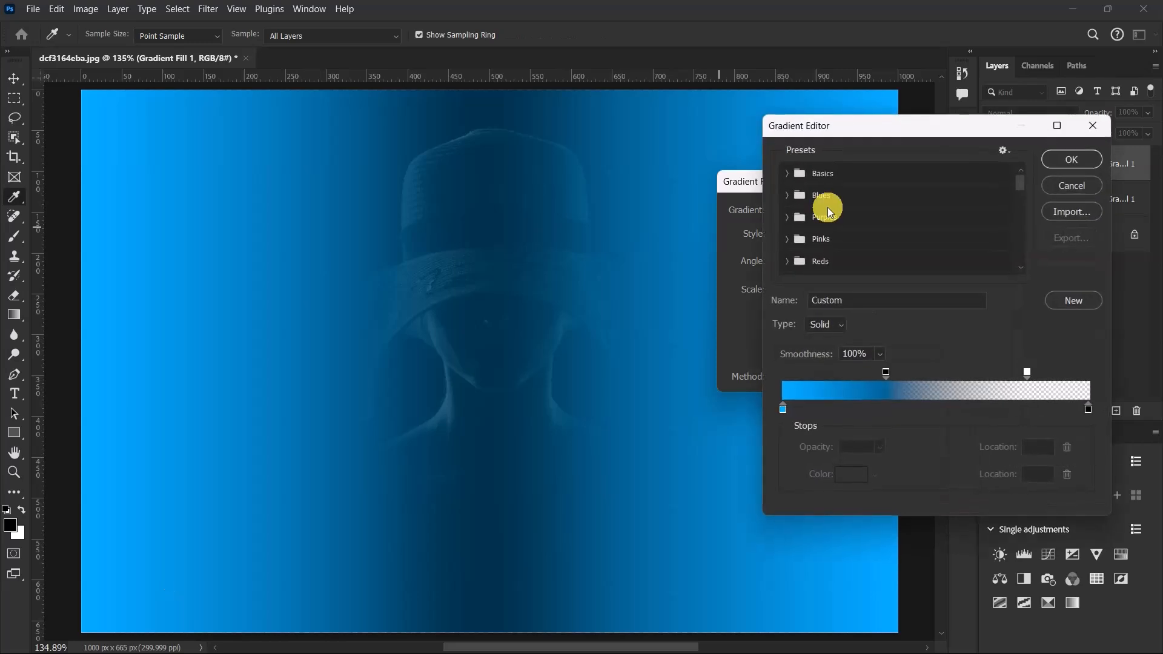
pyautogui.moveTo(784, 410)
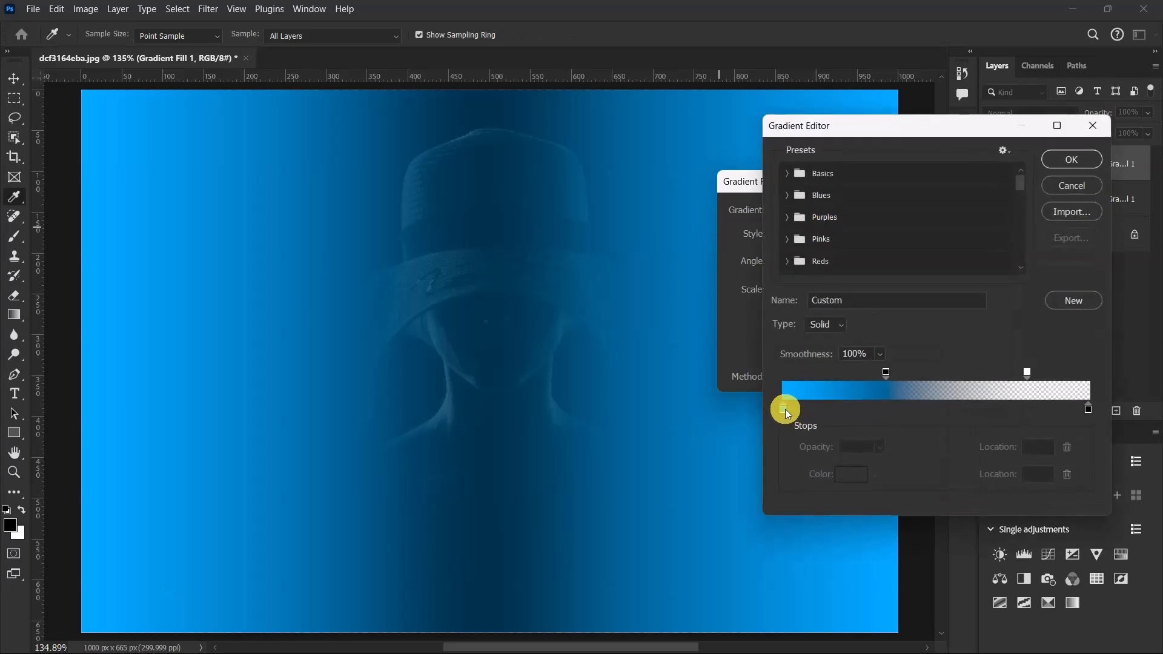
# - Make the start stop magenta #ff00d2 and move the transparent stop to 70%
pyautogui.doubleClick(784, 409)
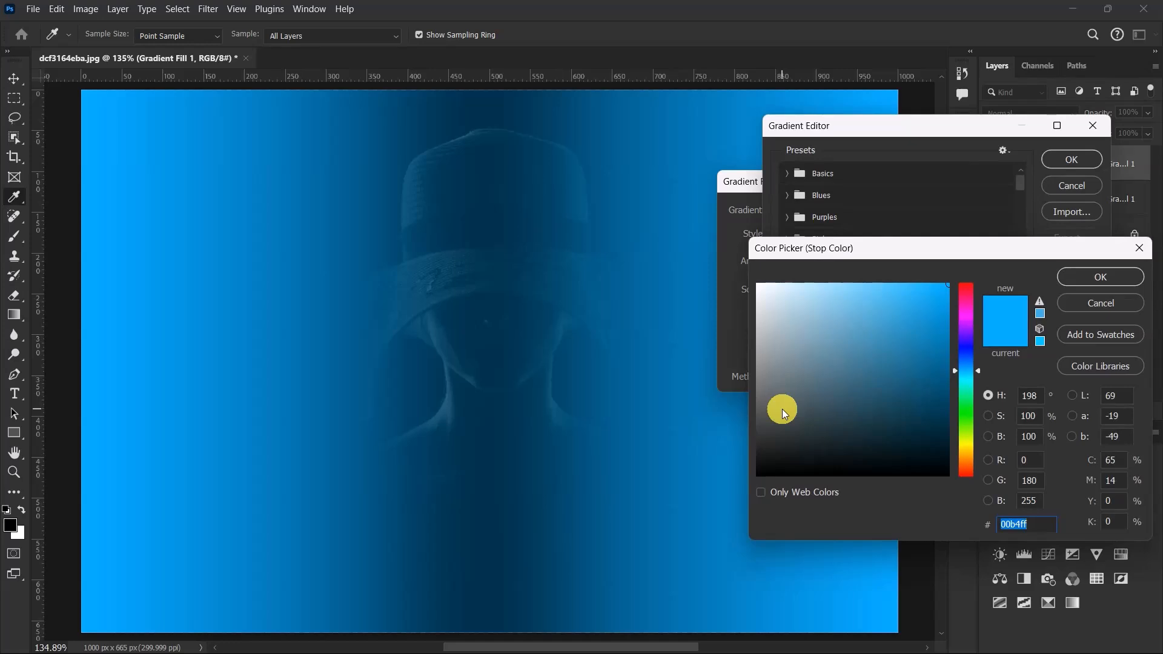
pyautogui.write('ff00d2')
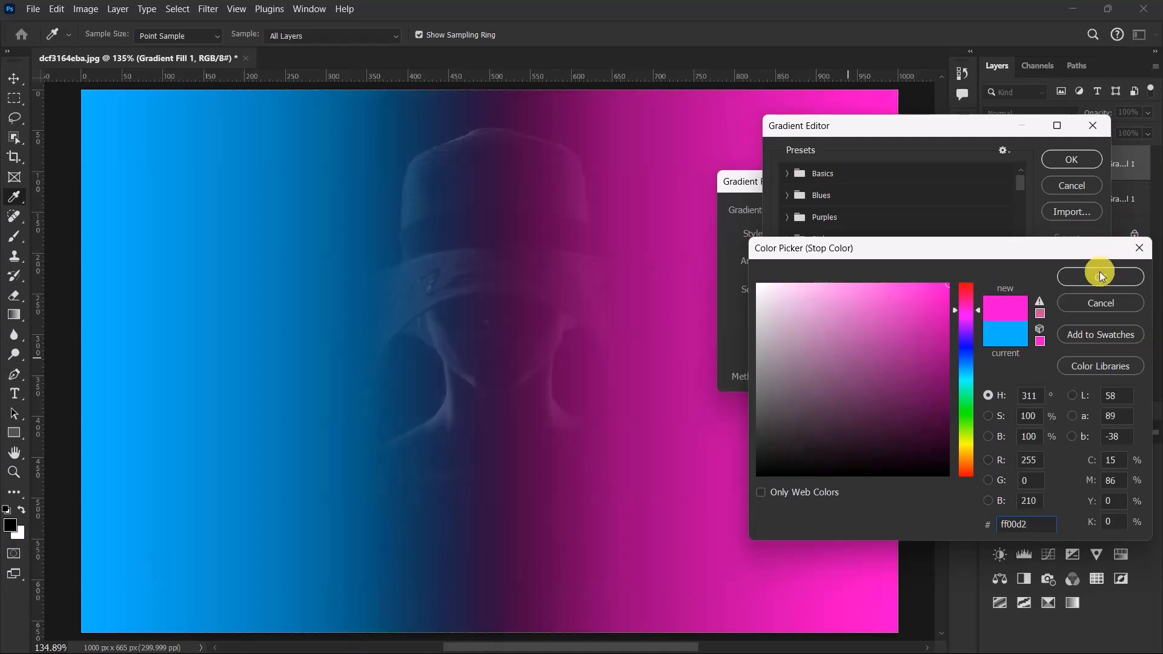
pyautogui.click(1101, 277)
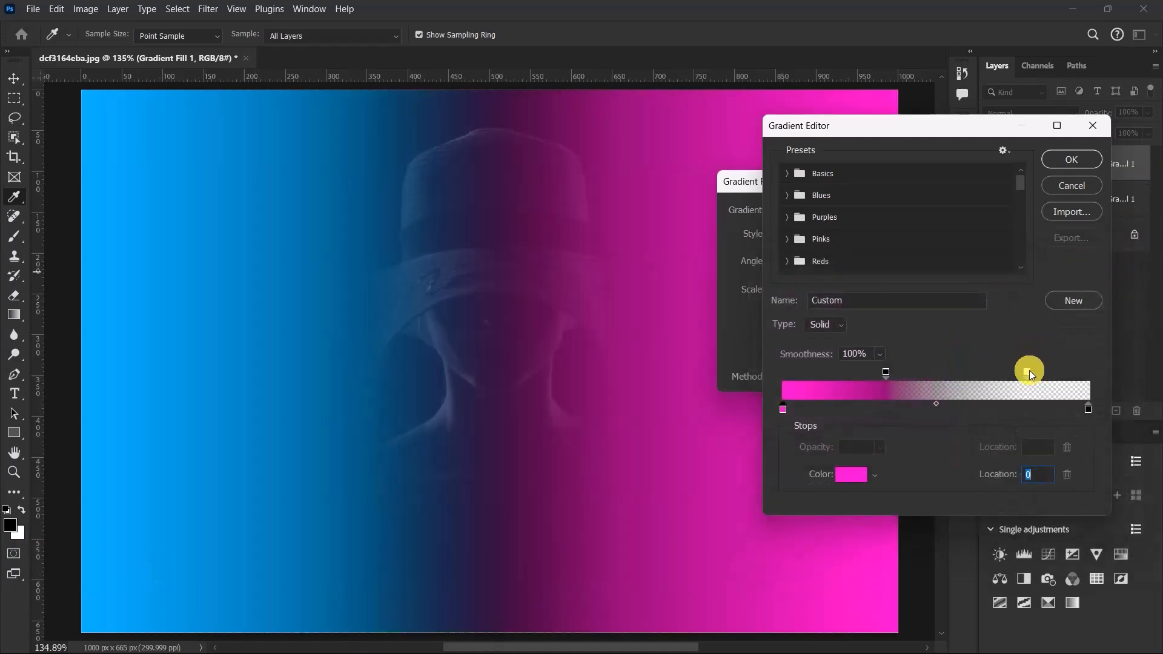
pyautogui.click(1019, 374)
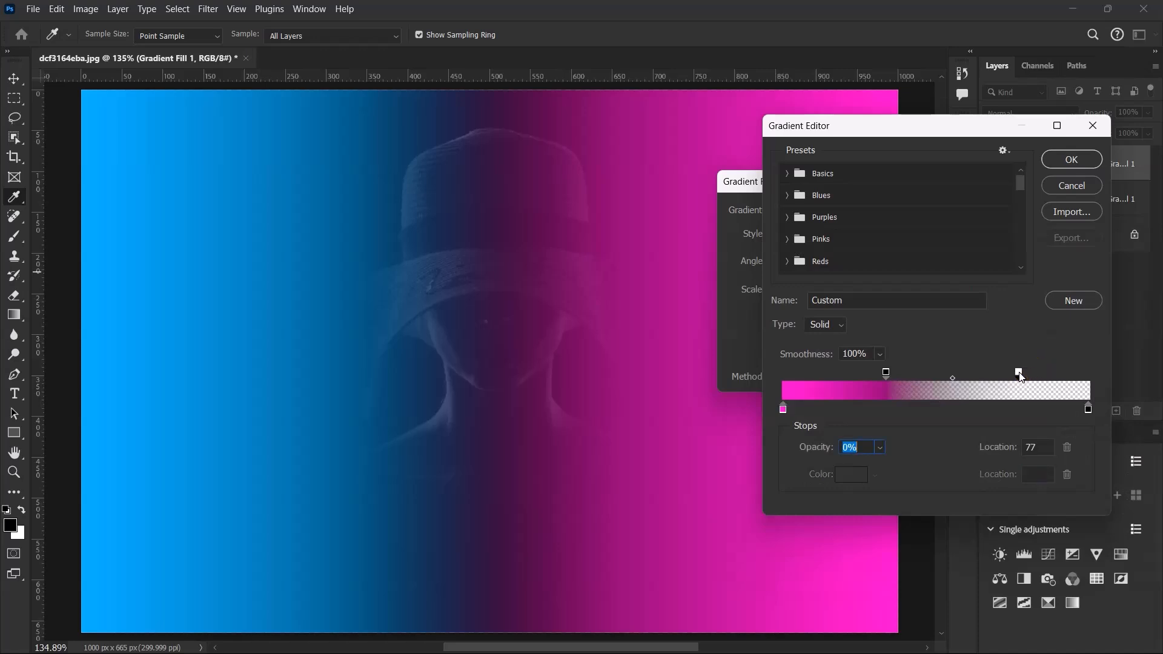
pyautogui.moveTo(1019, 372); pyautogui.dragTo(1000, 373)
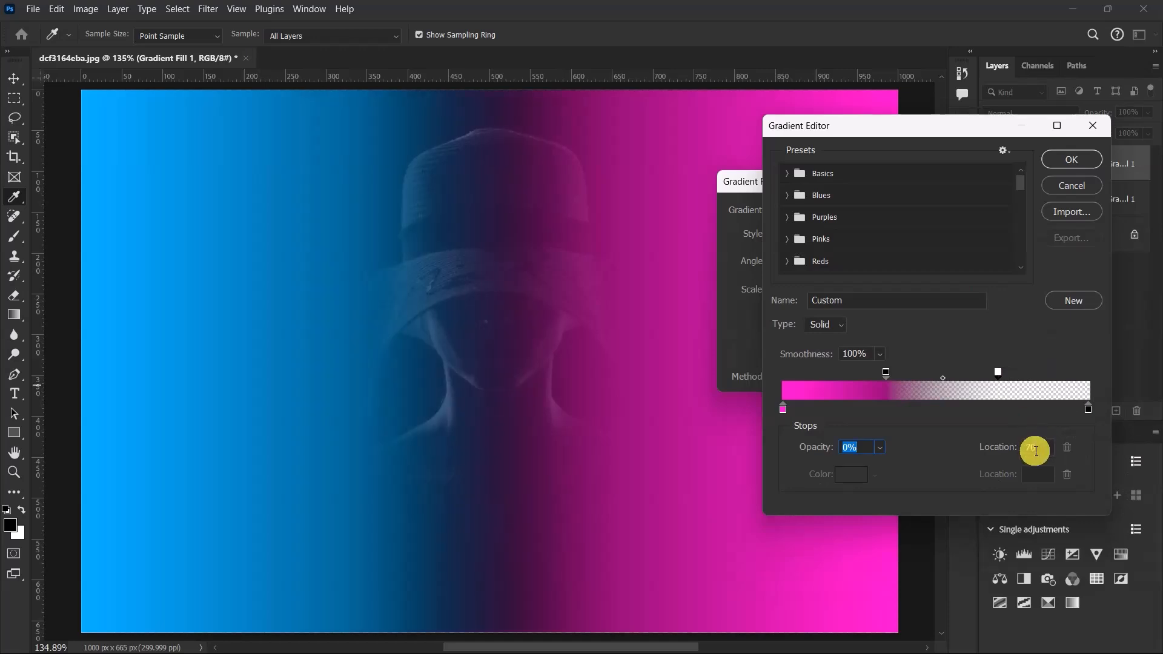
pyautogui.click(1071, 159)
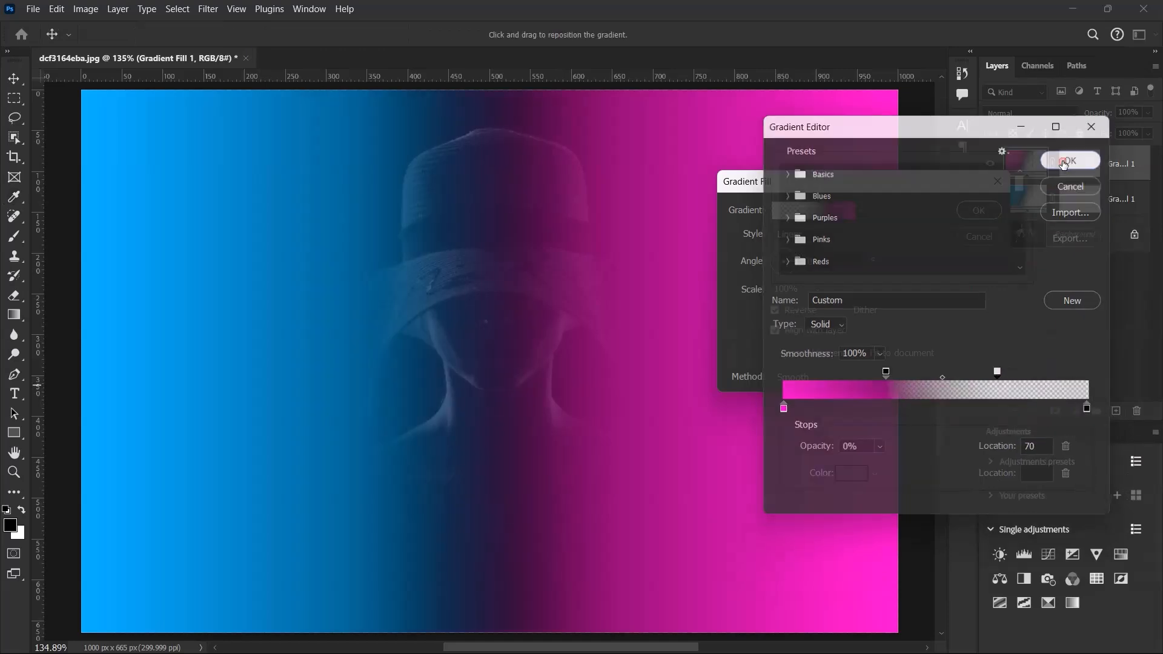
# - Apply the gradient fill and change both gradient layers' blending mode to light only the woman
pyautogui.click(1071, 160)
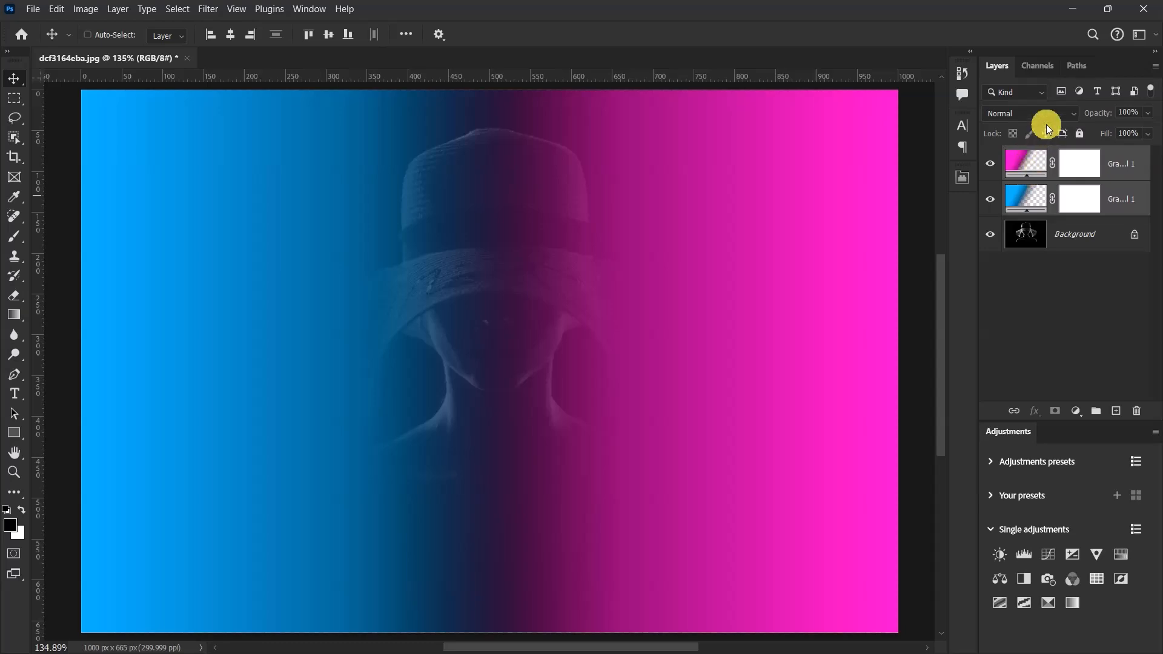
pyautogui.click(1030, 114)
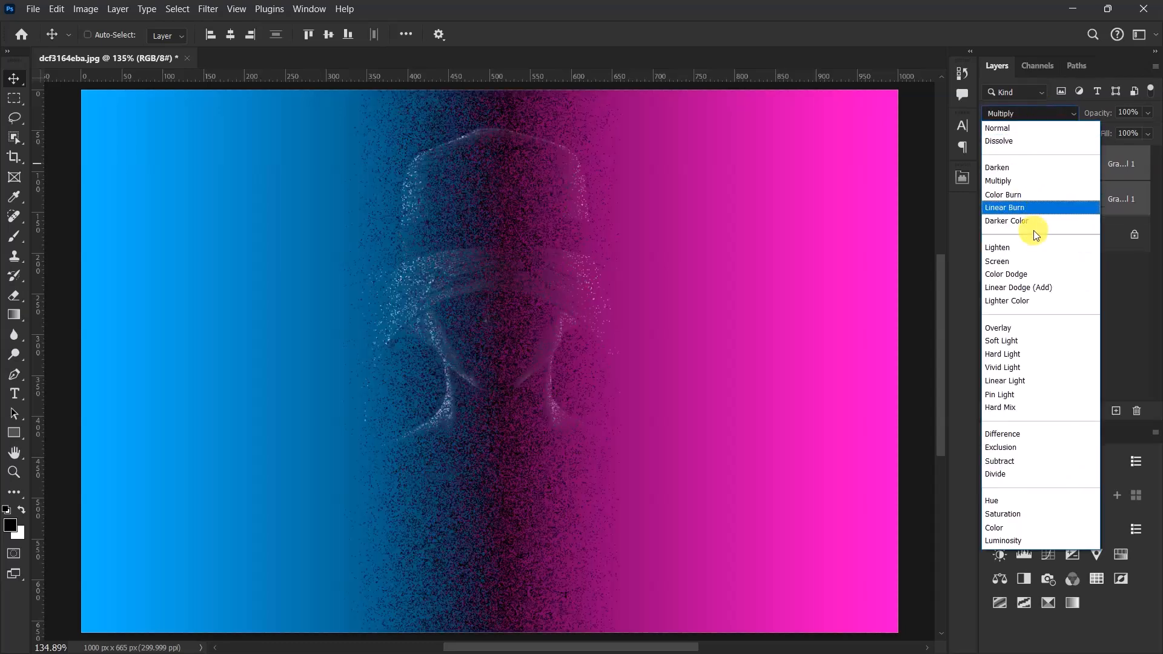
pyautogui.click(994, 527)
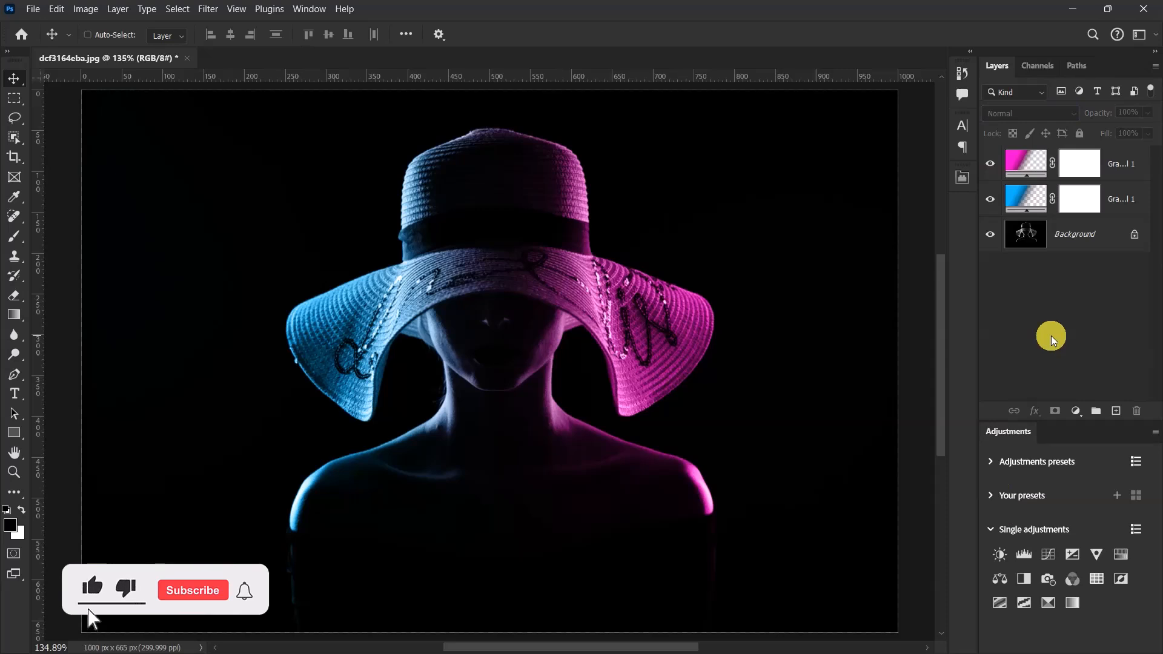
pyautogui.click(192, 590)
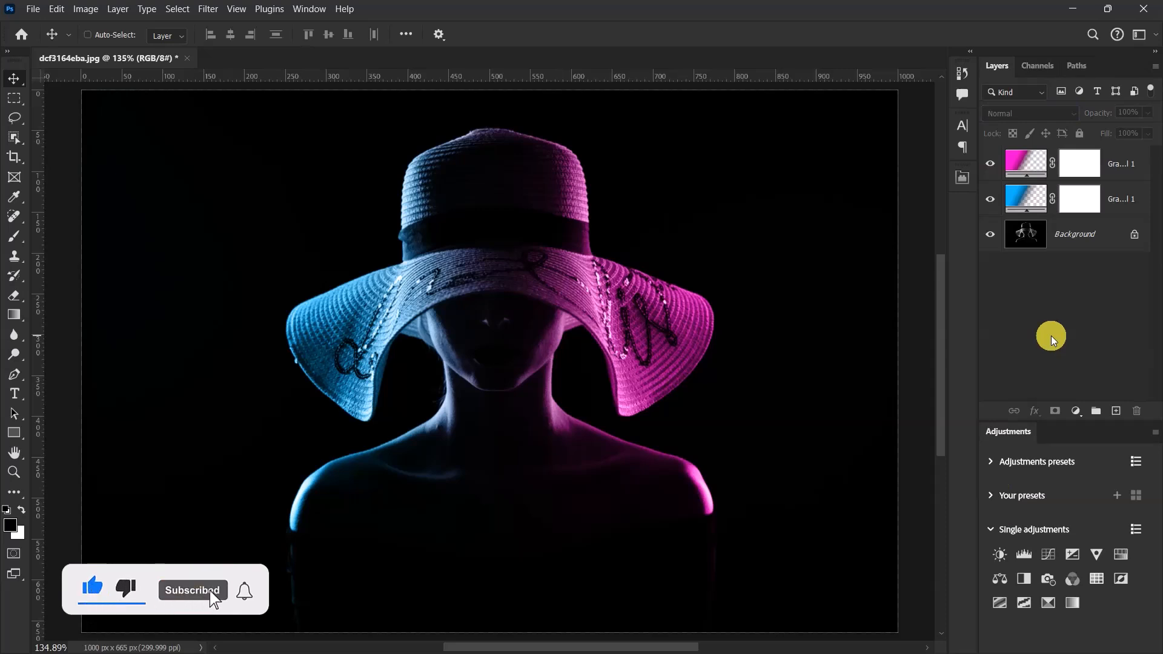